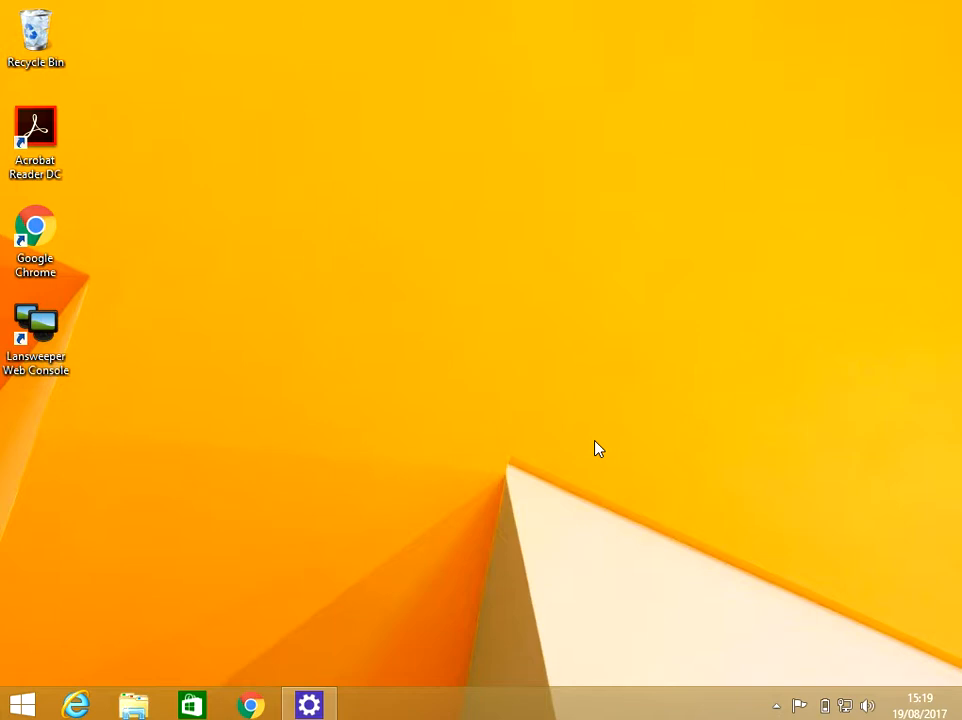
mouse_move(435, 326)
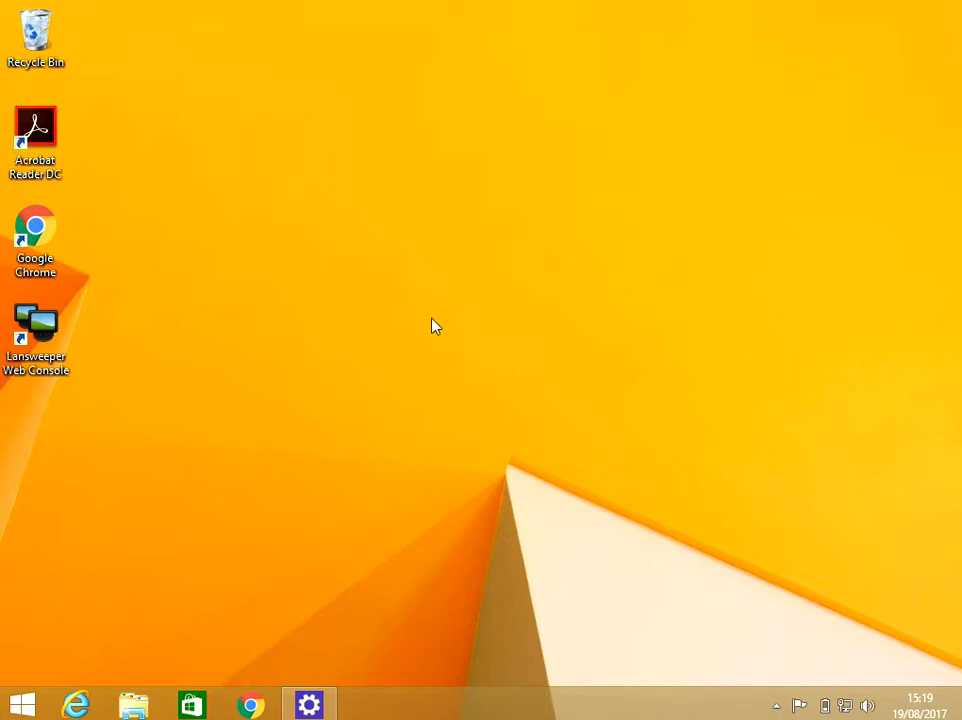
mouse_move(232, 438)
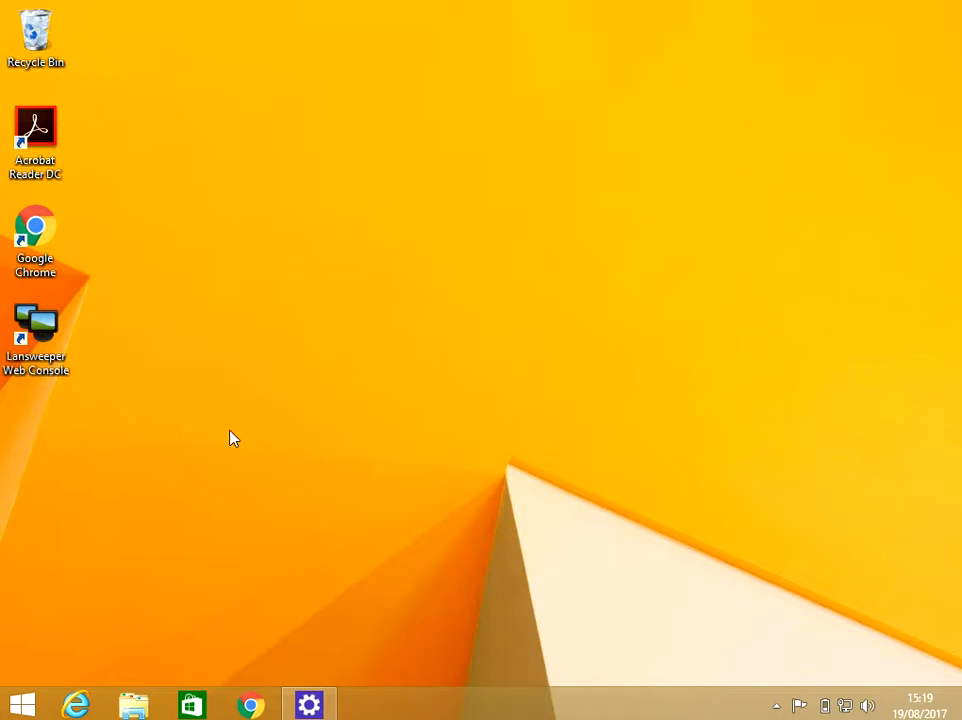
mouse_move(114, 608)
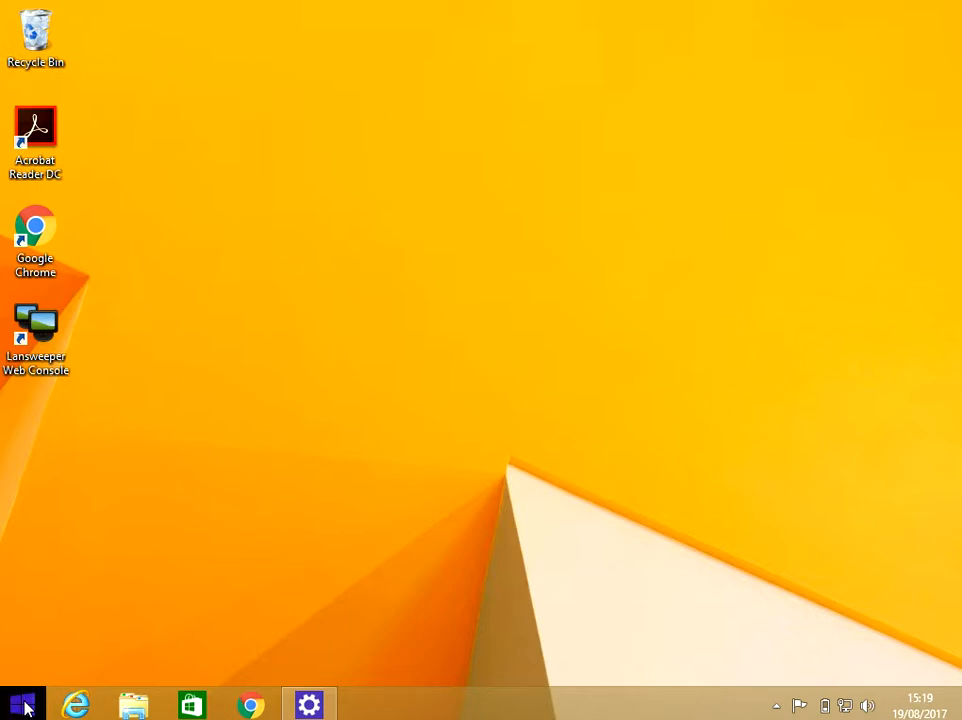
- Launch Internet Explorer from the Start screen search, opening the MSN UK home page
left_click(20, 704)
type("internet")
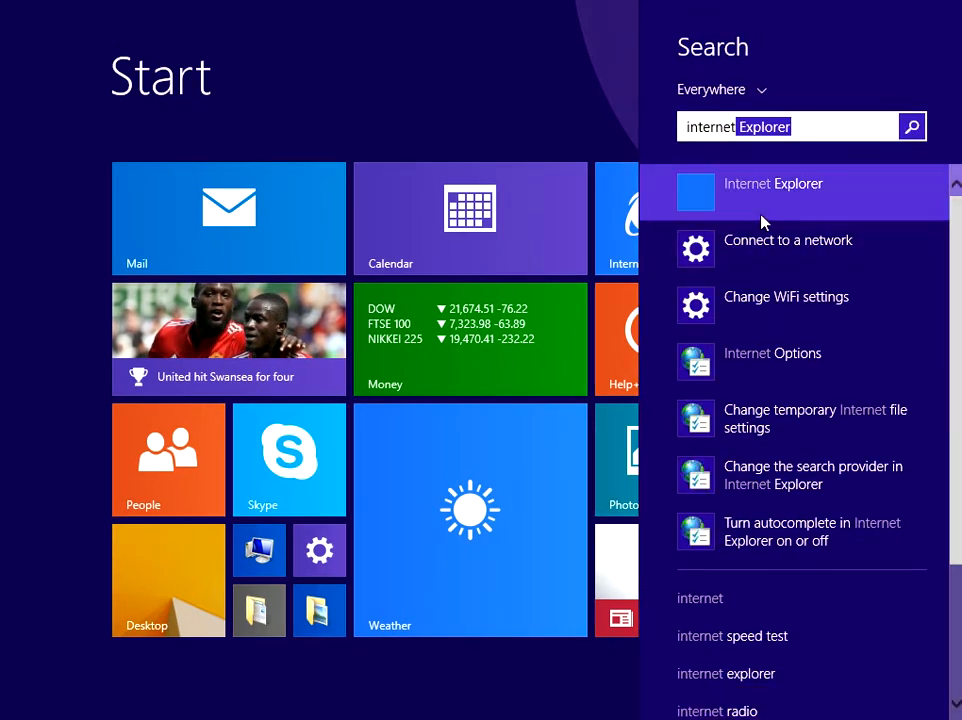
left_click(773, 183)
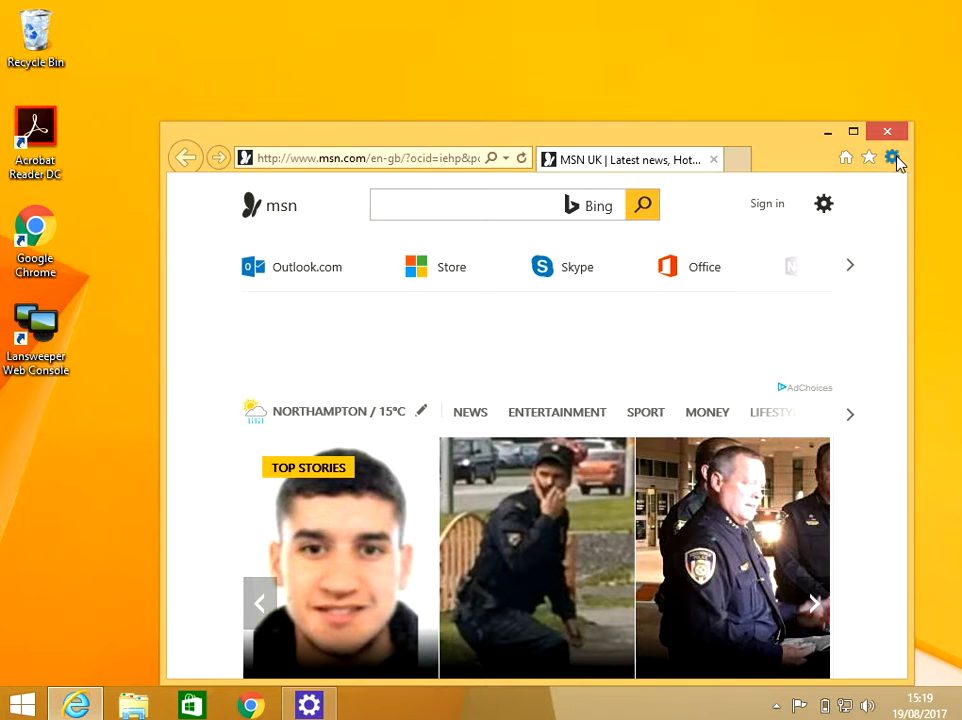
- Turn off SmartScreen Filter from the Tools Safety menu, then close Internet Explorer
left_click(891, 157)
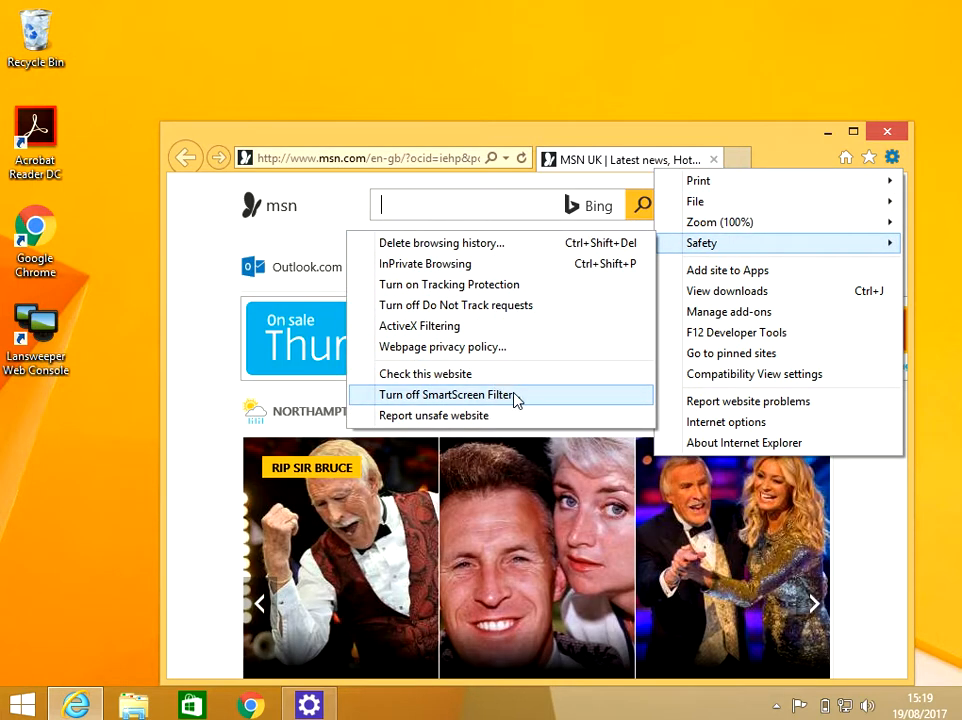
left_click(446, 394)
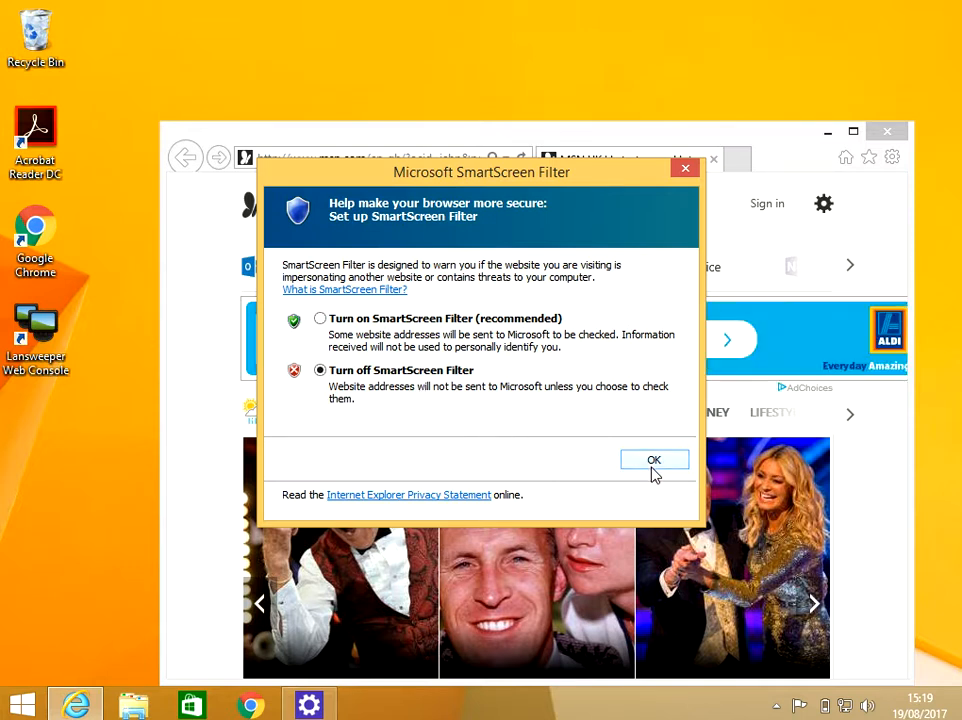
left_click(654, 459)
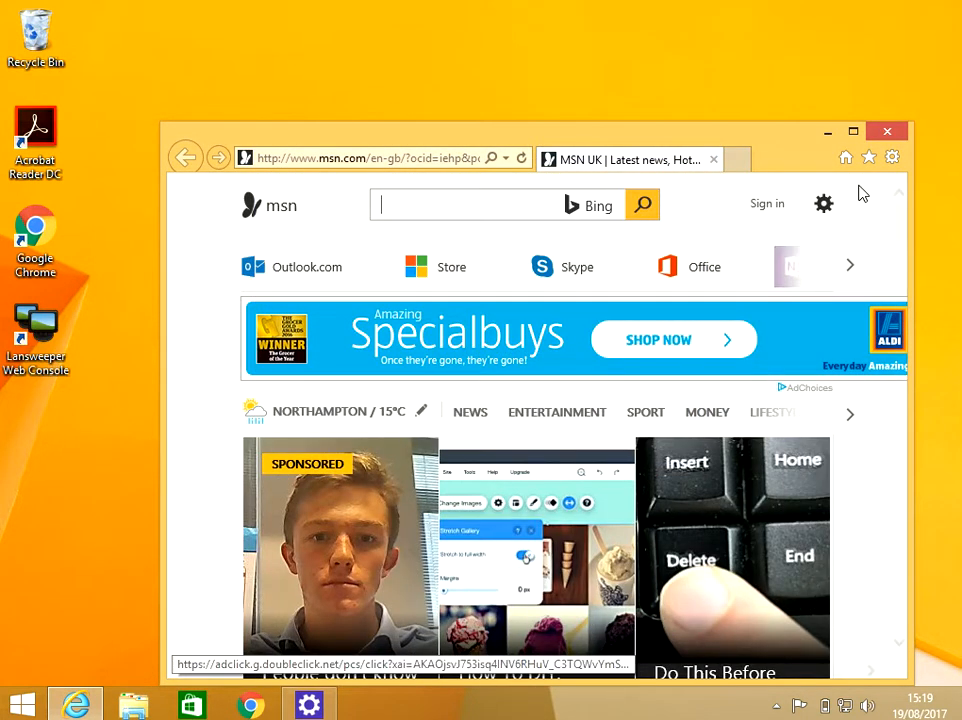
left_click(886, 131)
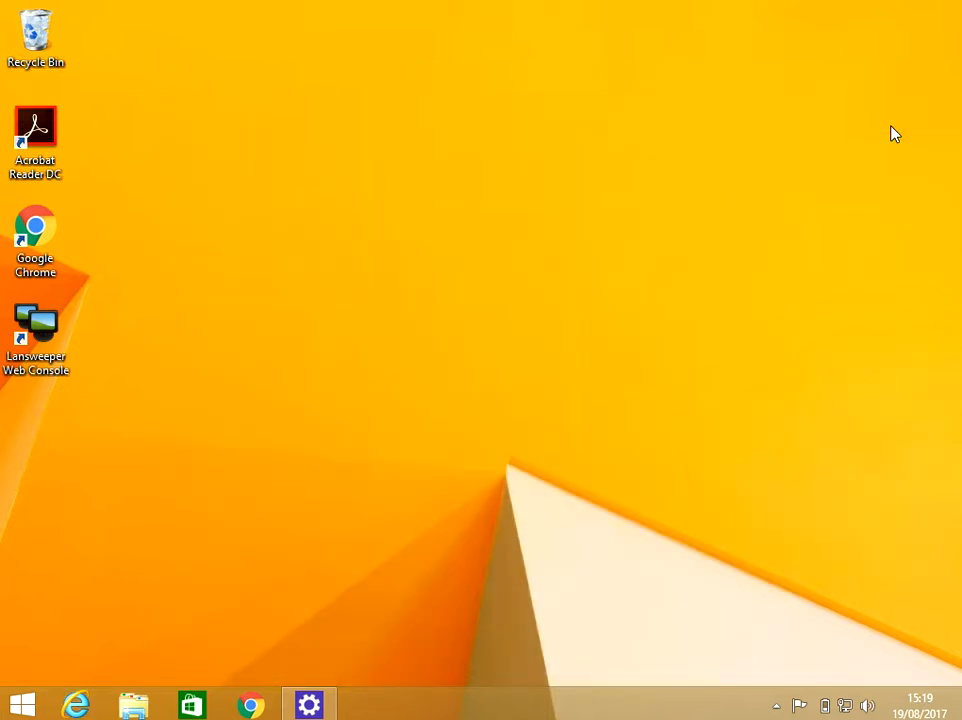
mouse_move(140, 511)
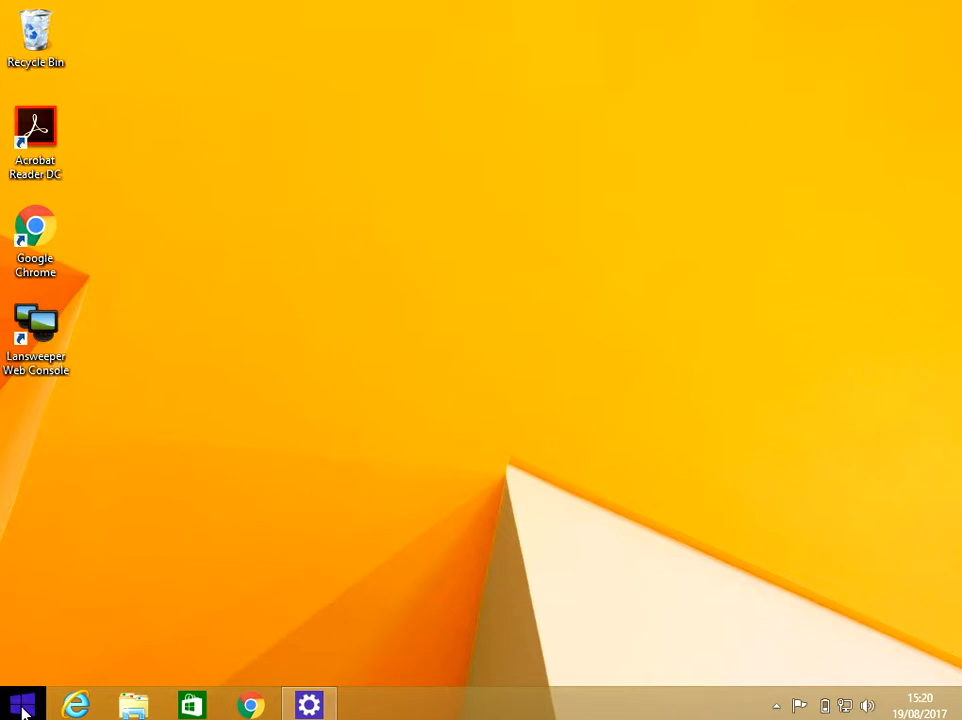
- Search 'settings' from the Start screen and open the PC settings result
left_click(18, 705)
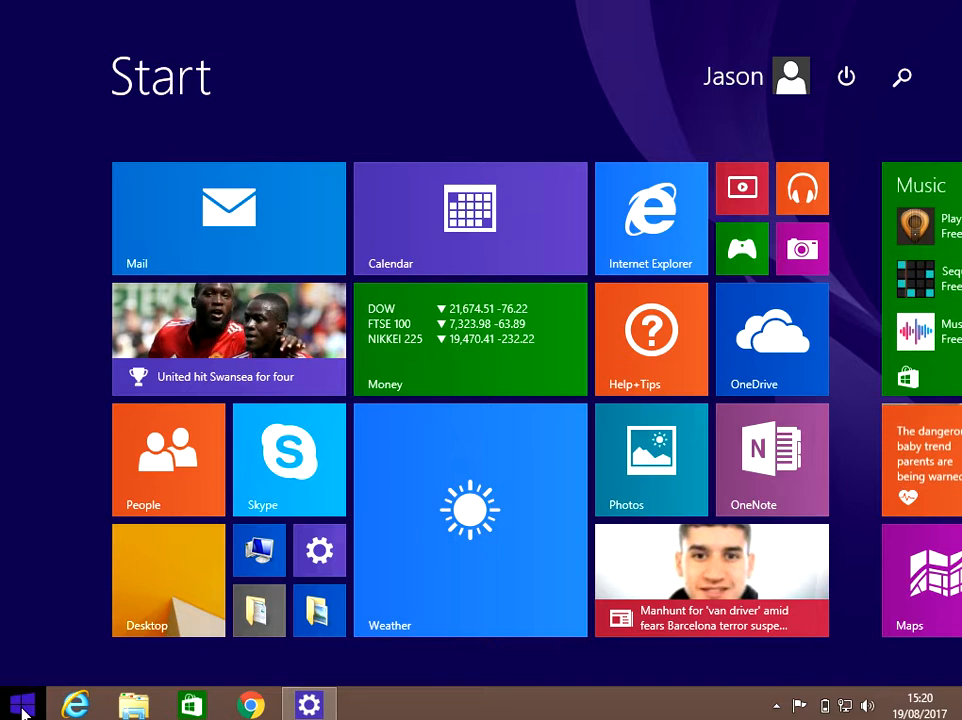
type("settings")
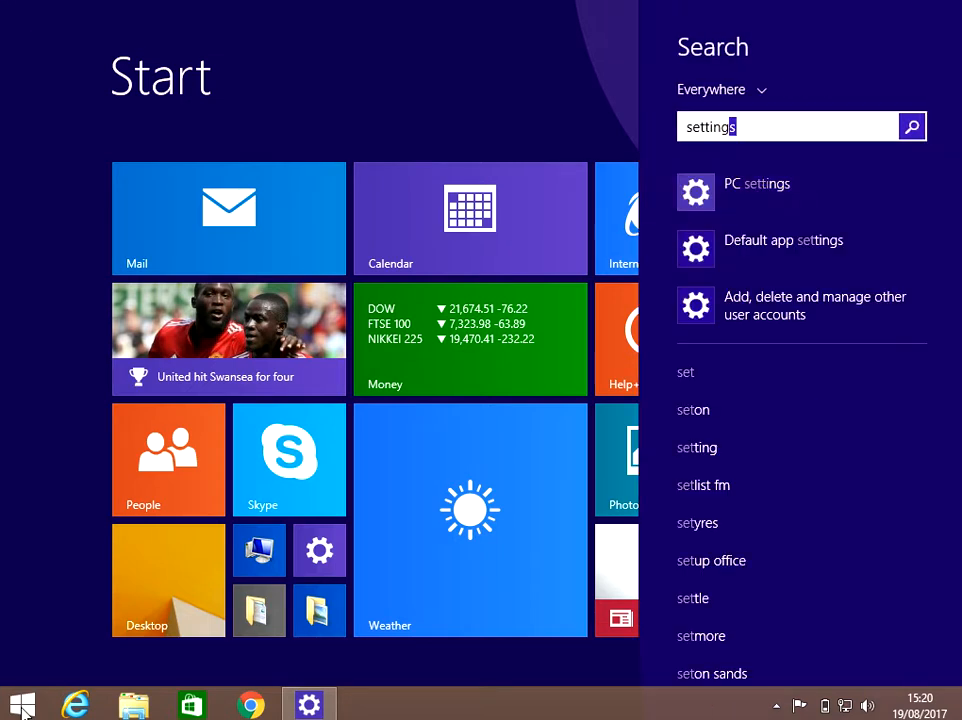
type("s")
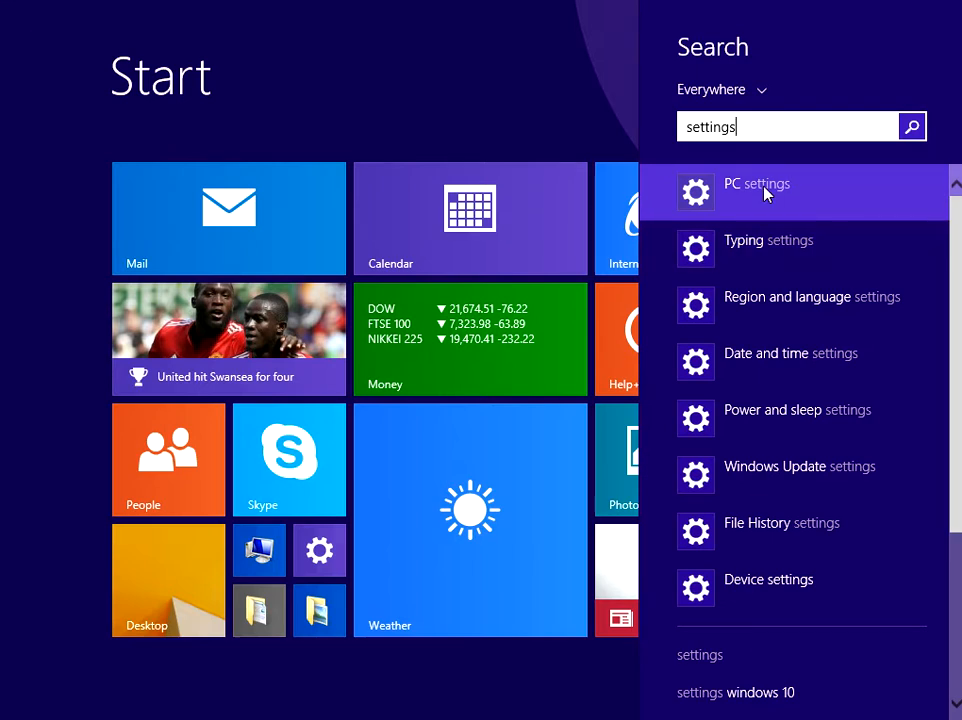
left_click(756, 184)
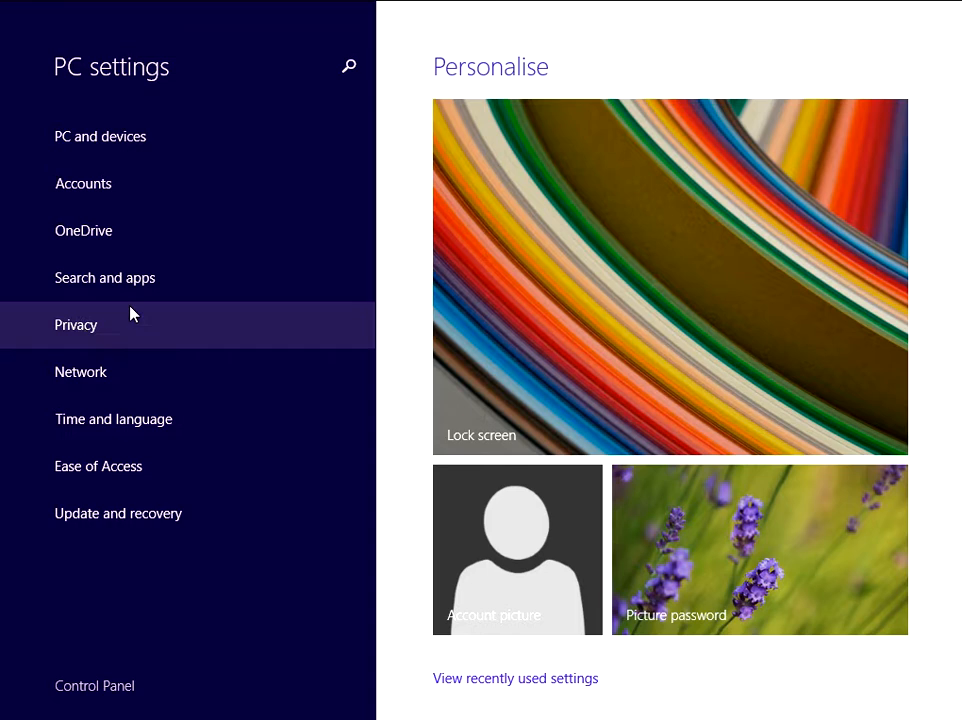
- On the Privacy page, switch the Store apps SmartScreen Filter toggle off, then back on
left_click(75, 324)
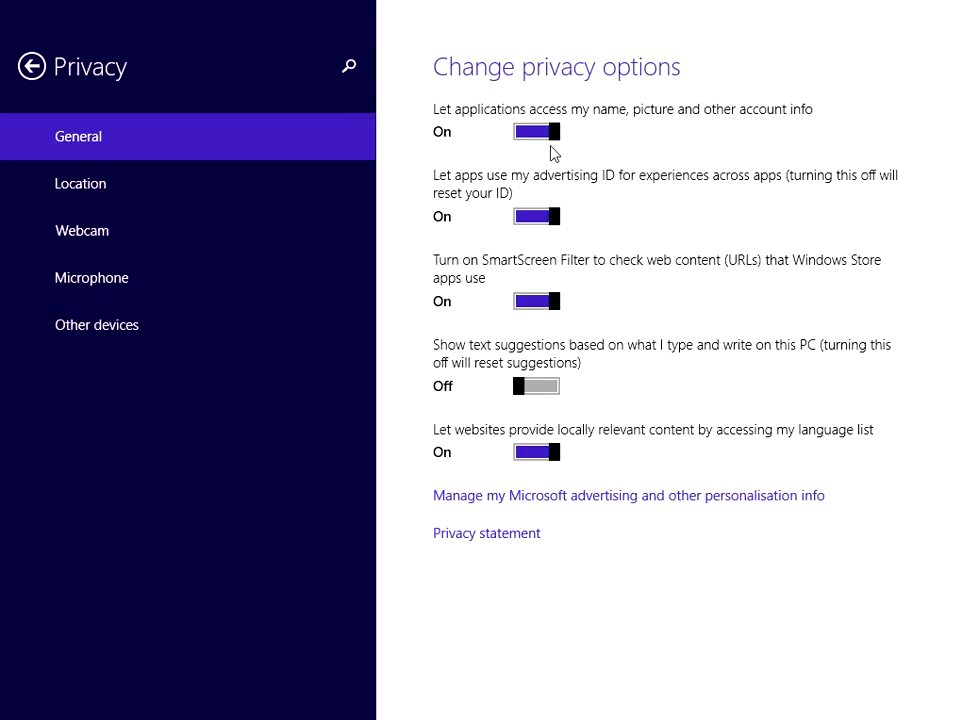
mouse_move(475, 287)
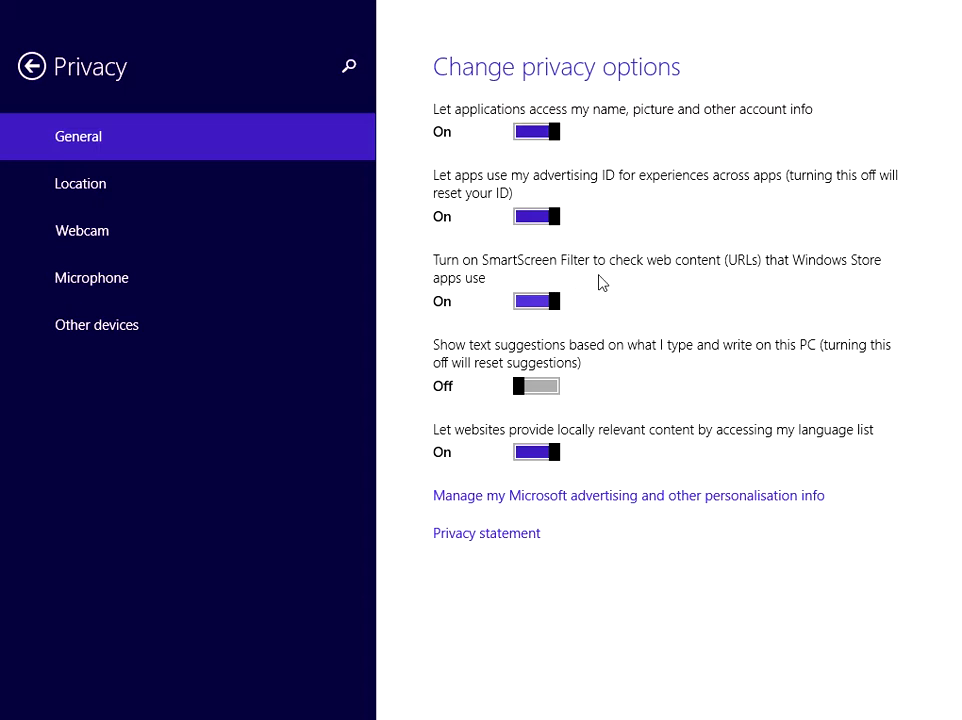
left_click(536, 301)
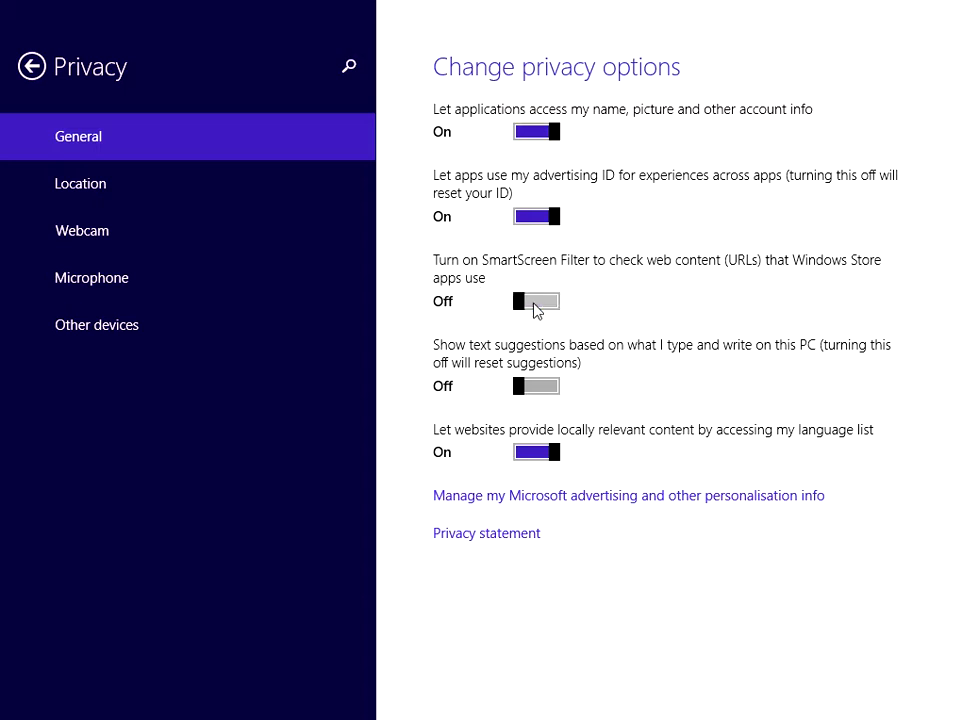
mouse_move(614, 301)
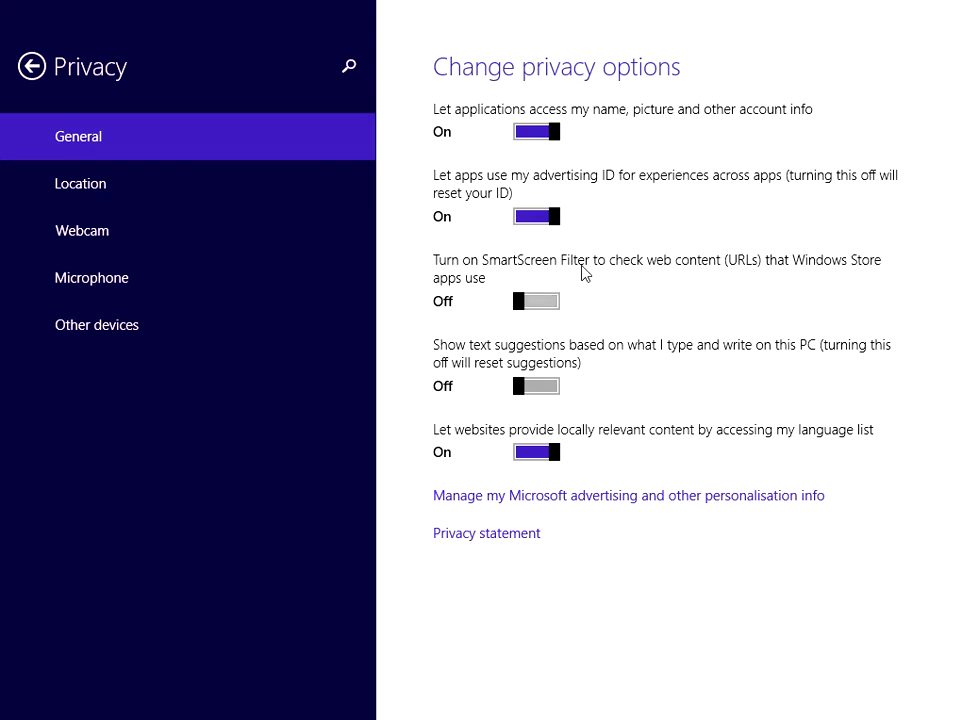
mouse_move(655, 278)
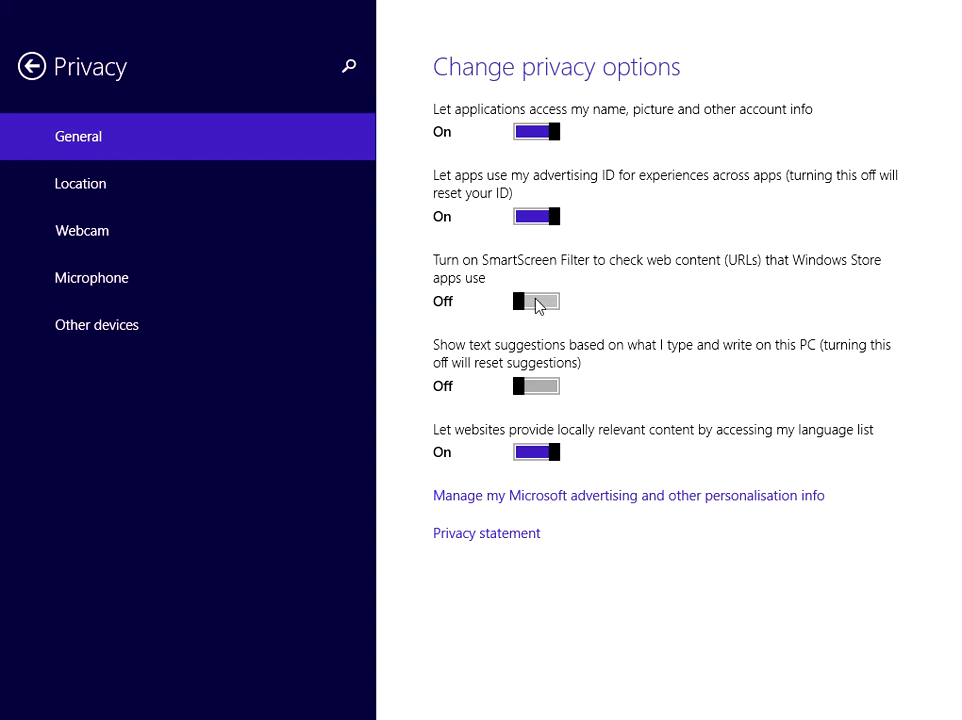
left_click(535, 301)
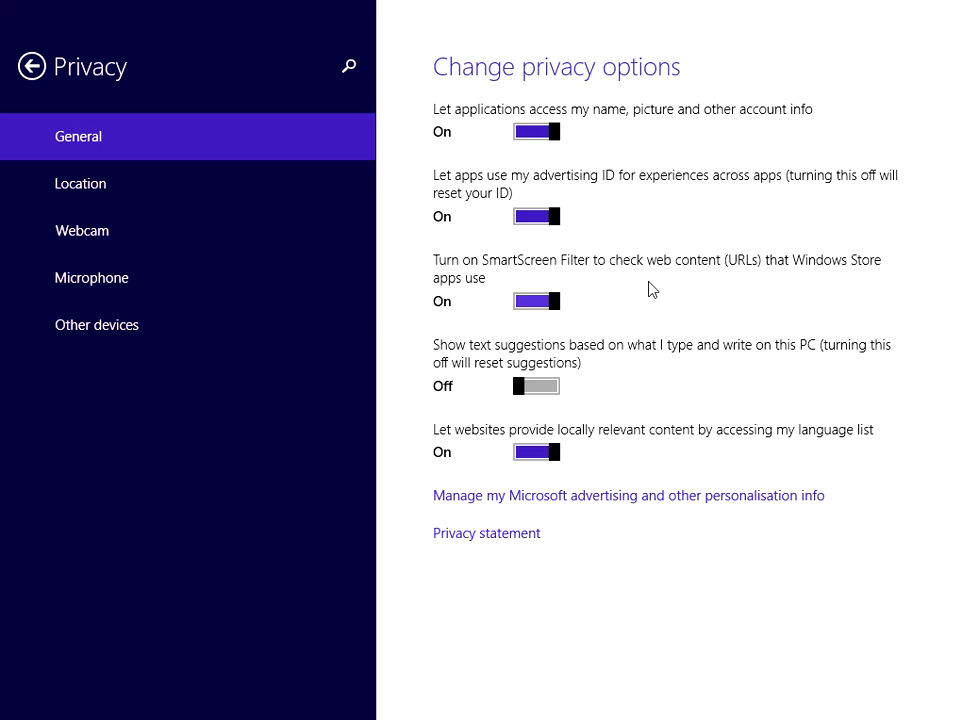
mouse_move(5, 113)
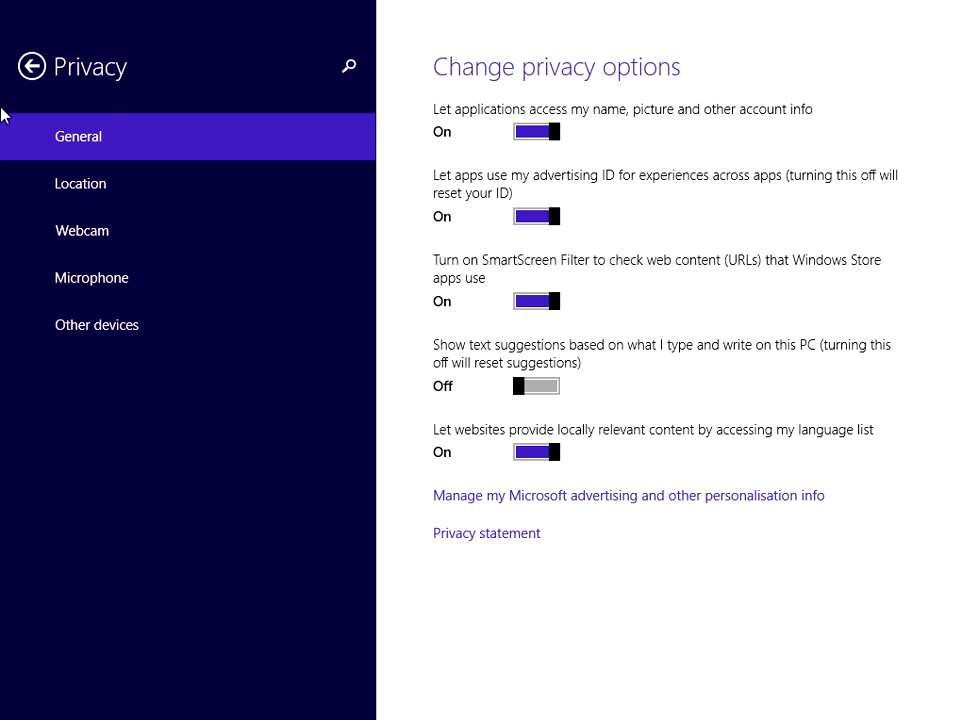